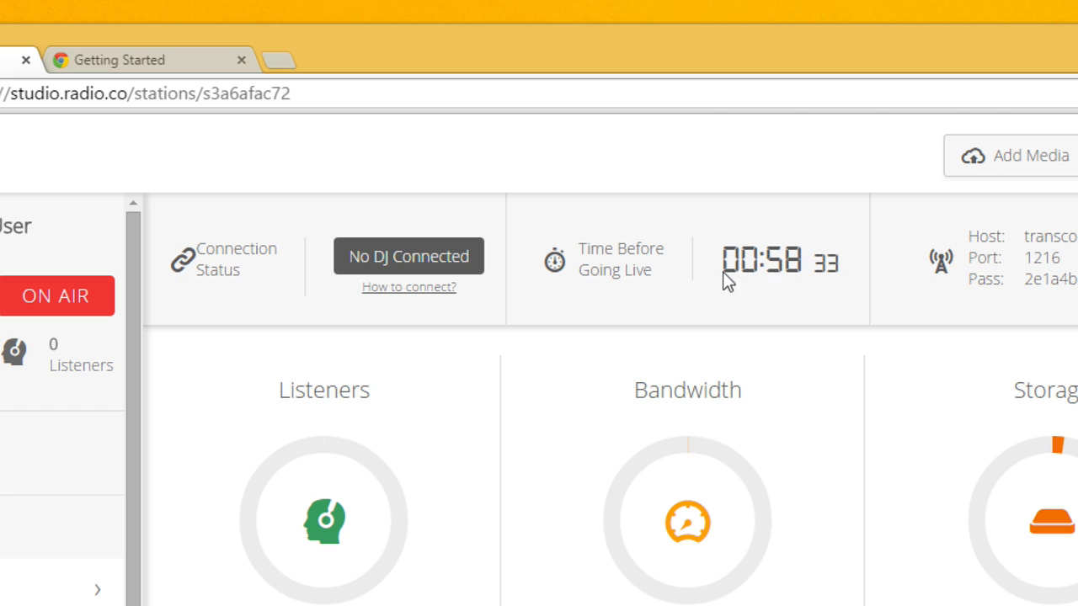
pyautogui.moveTo(695, 243)
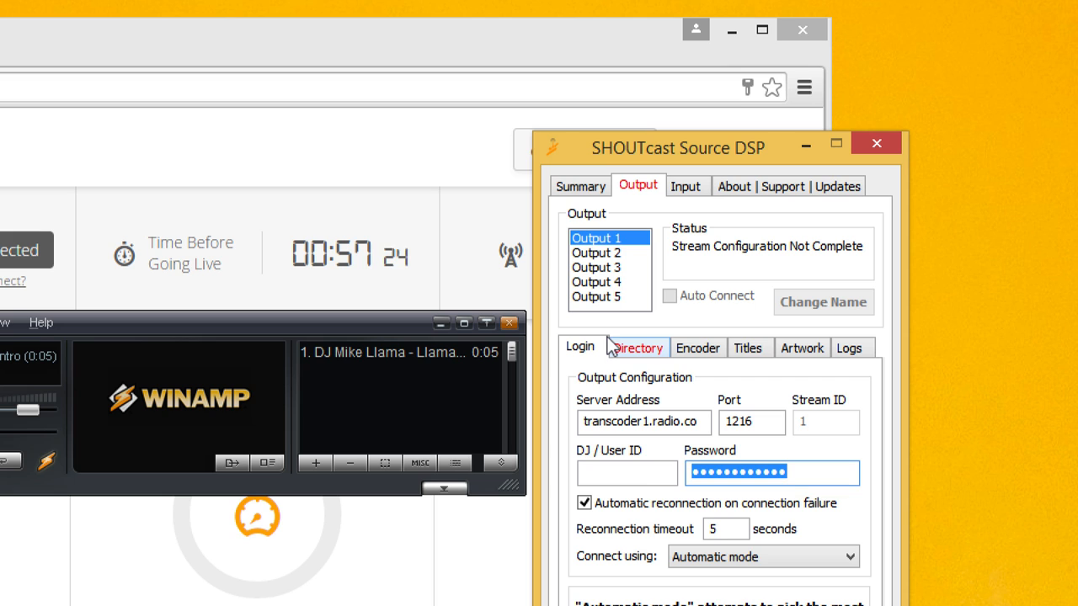
# Name the stream DJ James and set the encoder to MP3 with a bitrate preset
pyautogui.click(637, 347)
pyautogui.write('DJ James')
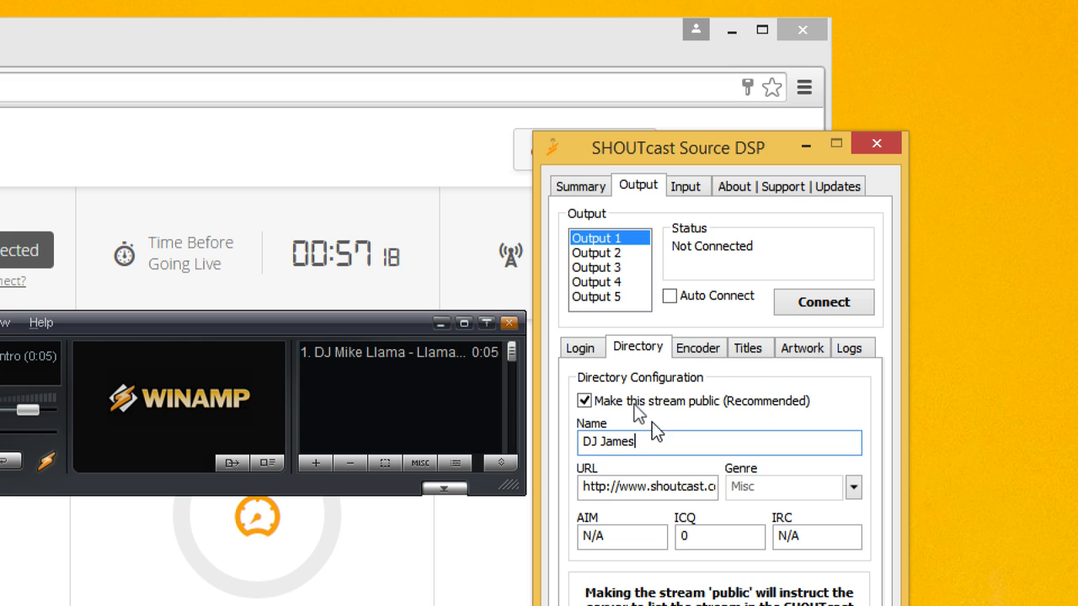
pyautogui.click(697, 346)
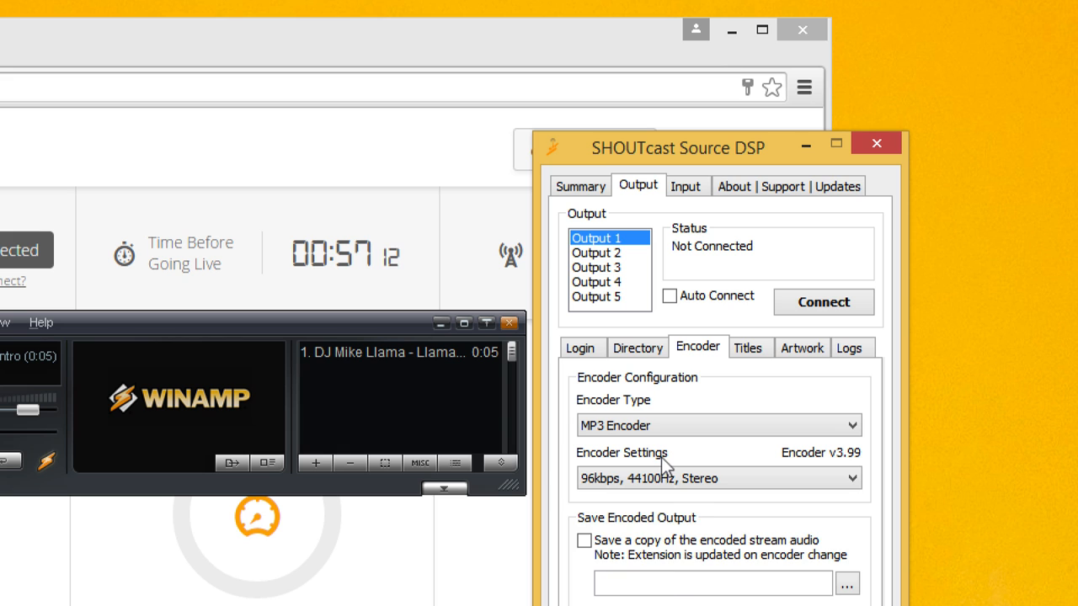
pyautogui.click(851, 477)
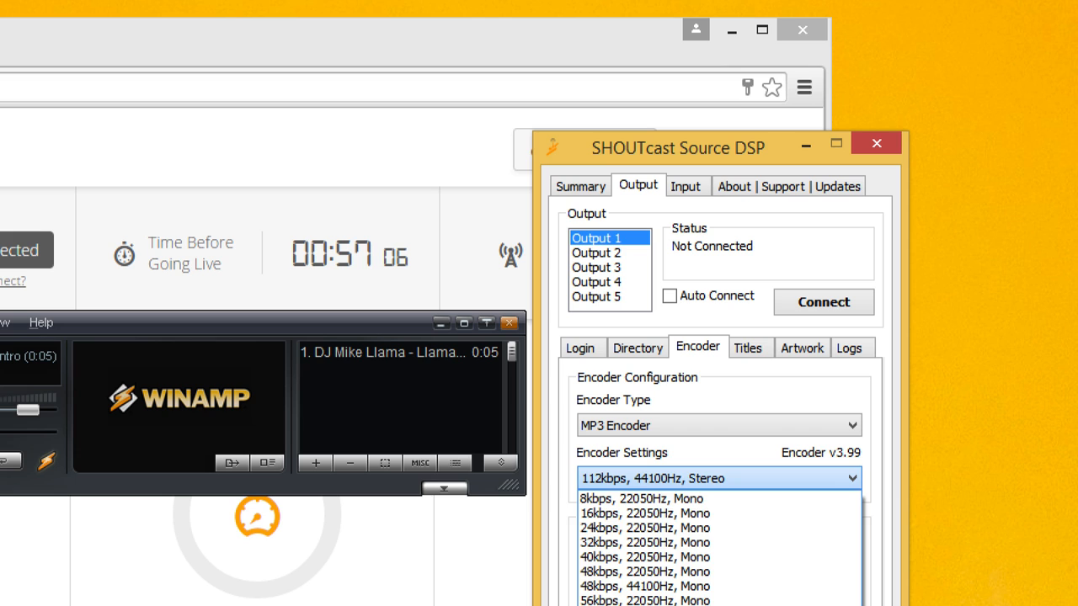
pyautogui.click(638, 347)
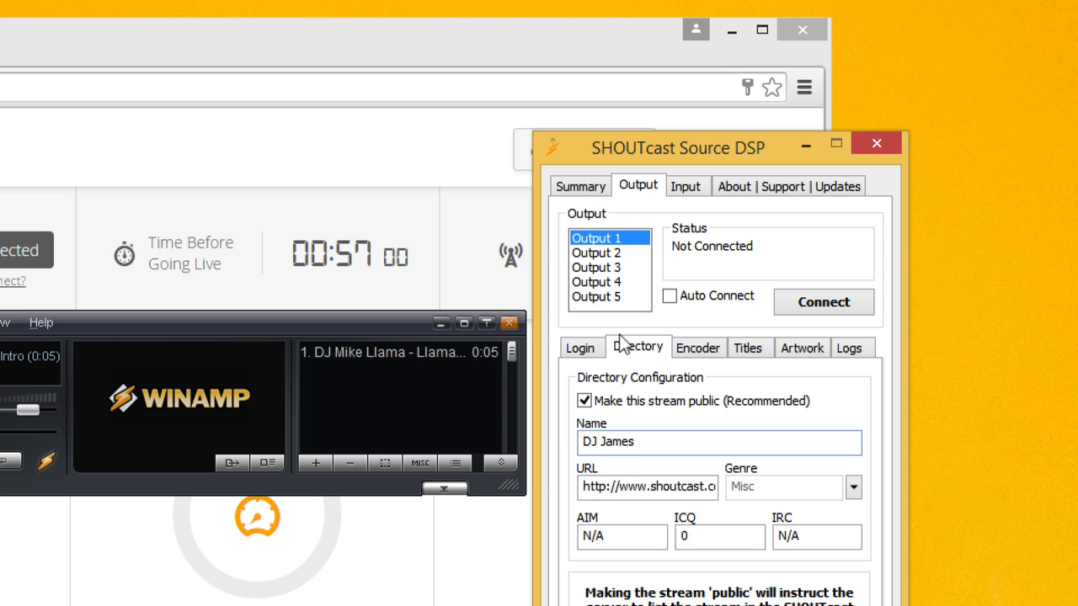
# Connect the DJ James stream and confirm Radio.co Studio shows Connected
pyautogui.click(822, 301)
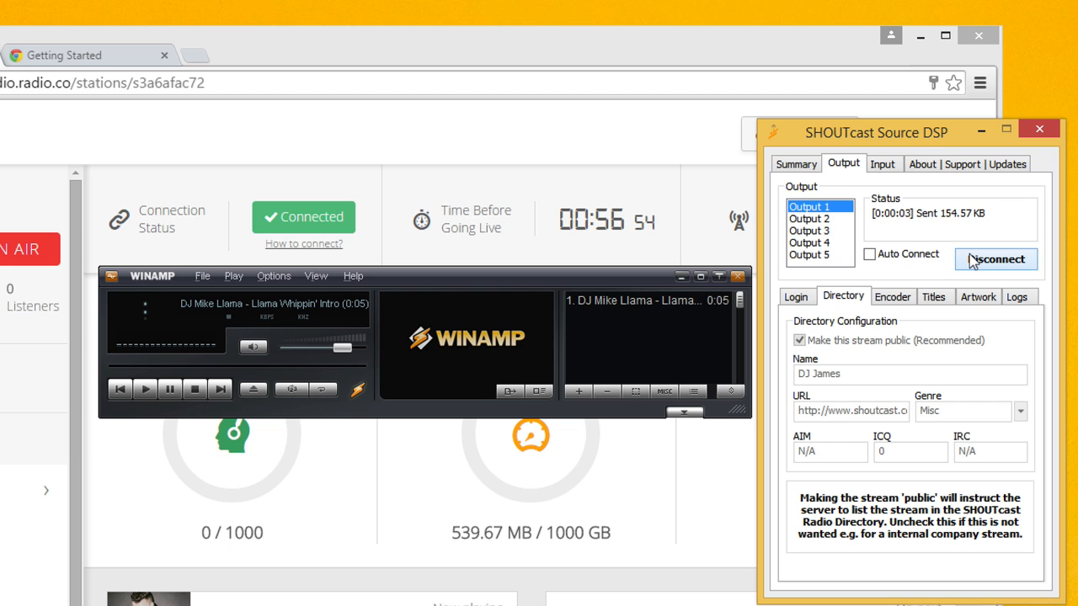
pyautogui.click(882, 164)
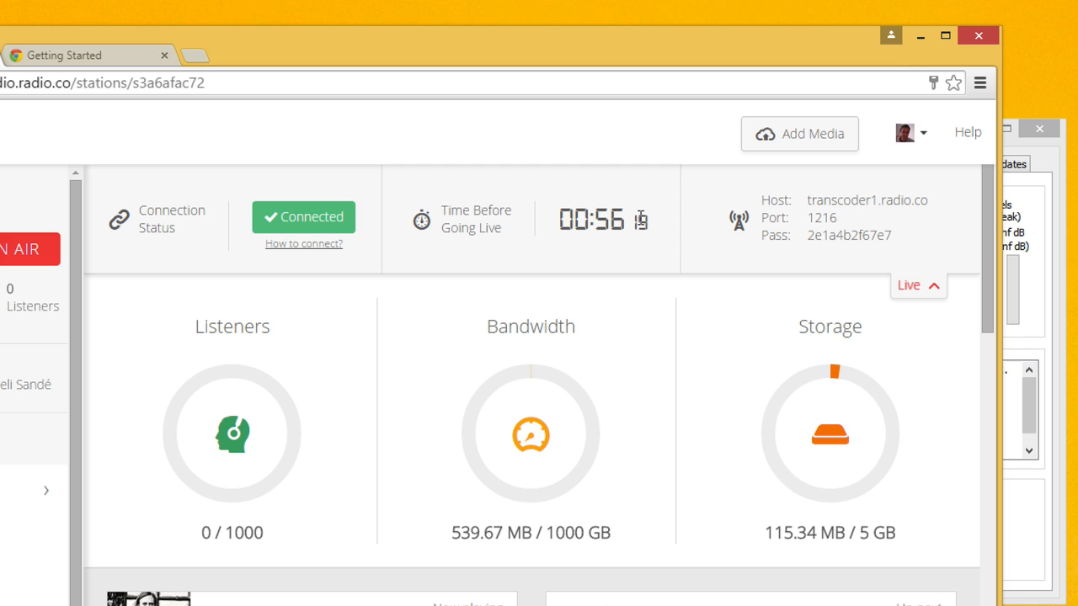
pyautogui.moveTo(522, 226)
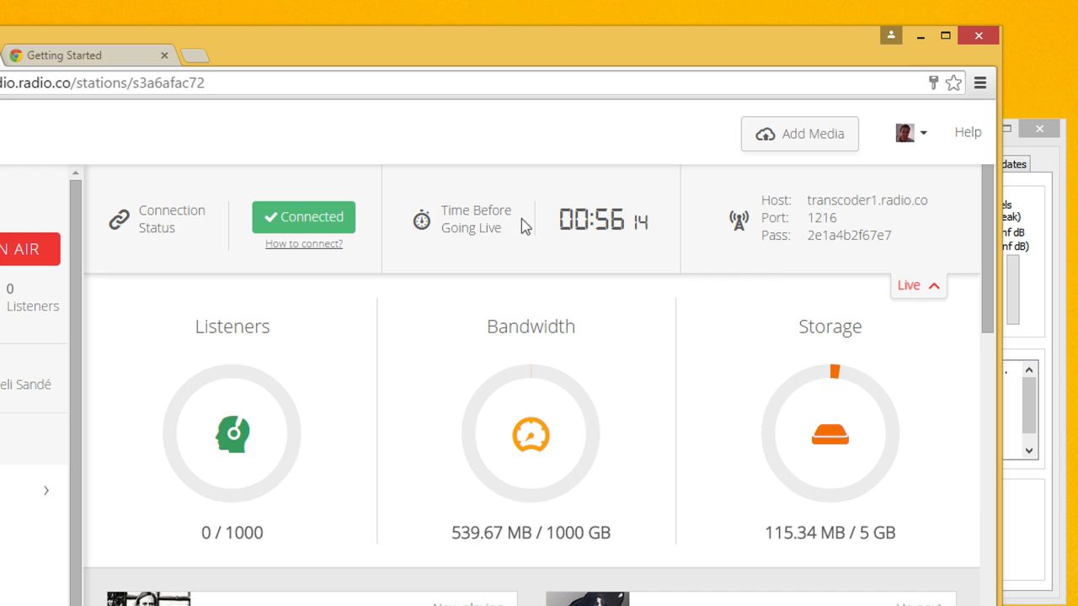